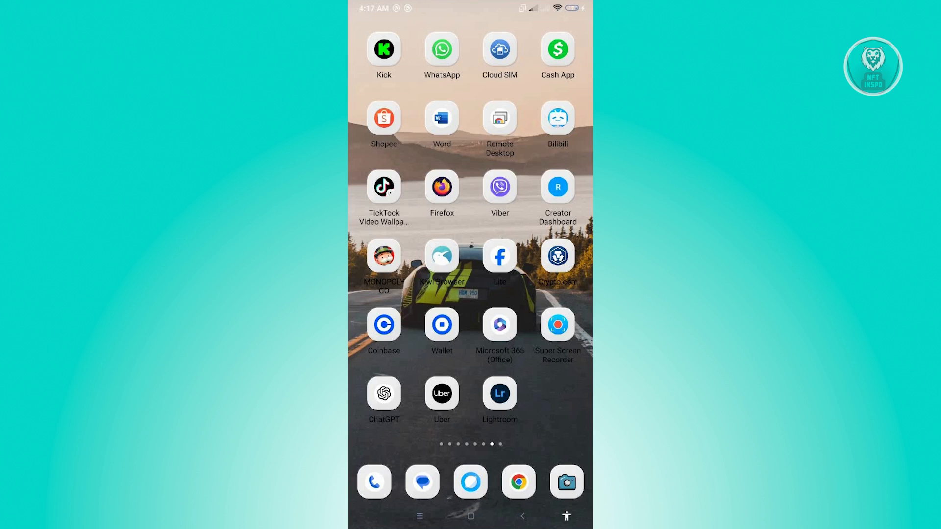
Find Cash App across the home screens and go to its App info page
scroll(left, 3)
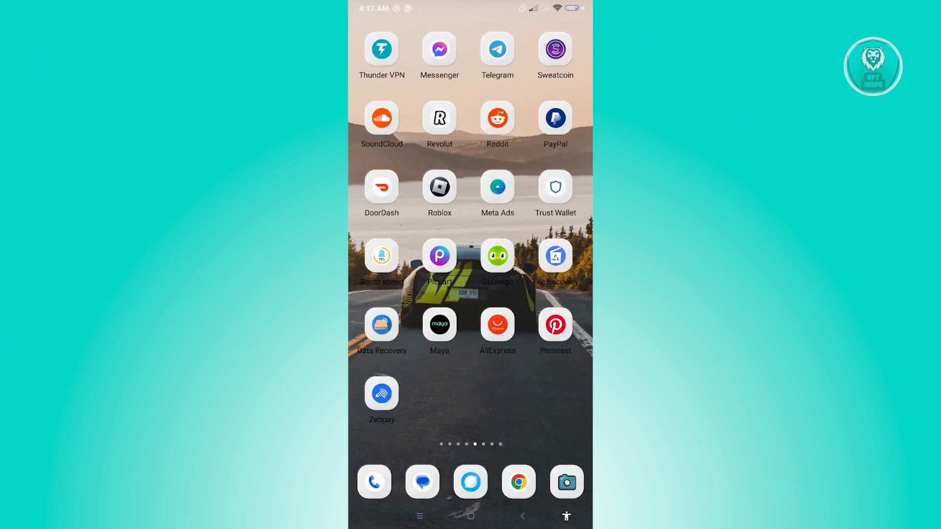
scroll(left, 3)
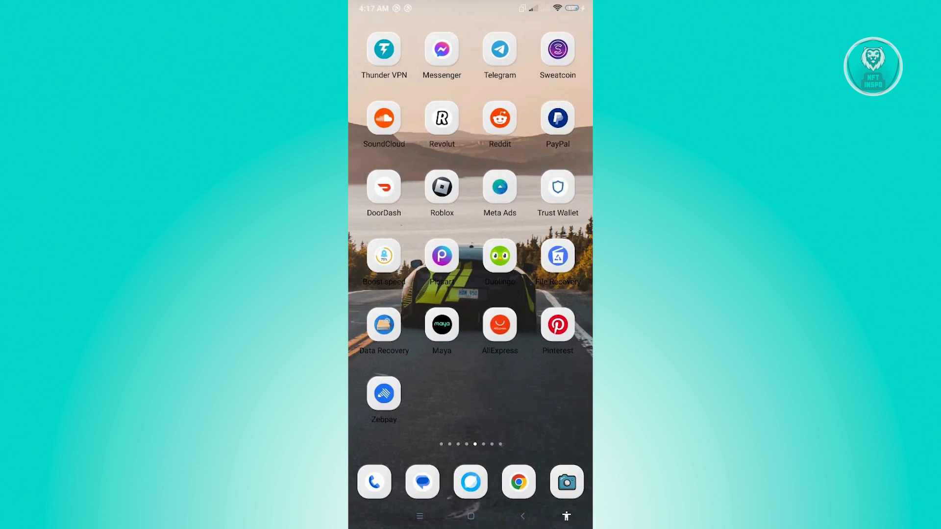
scroll(left, 3)
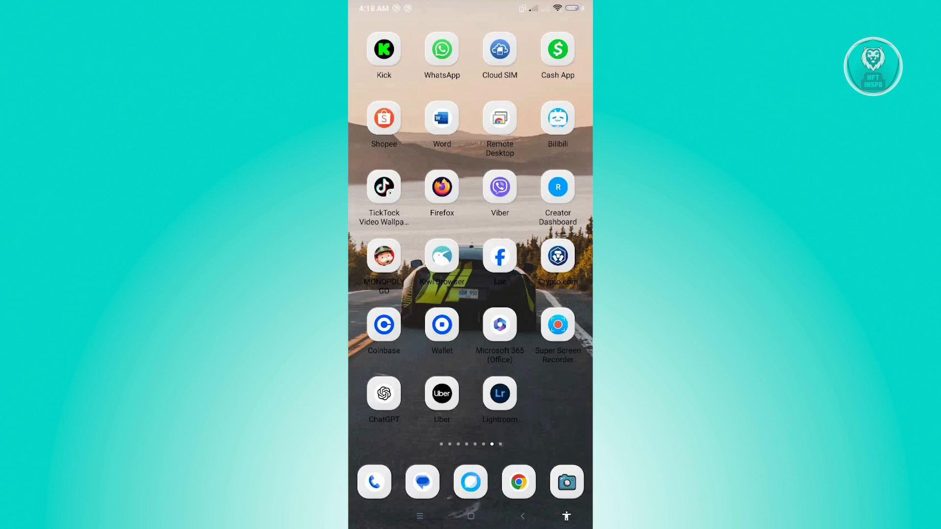
click(557, 49)
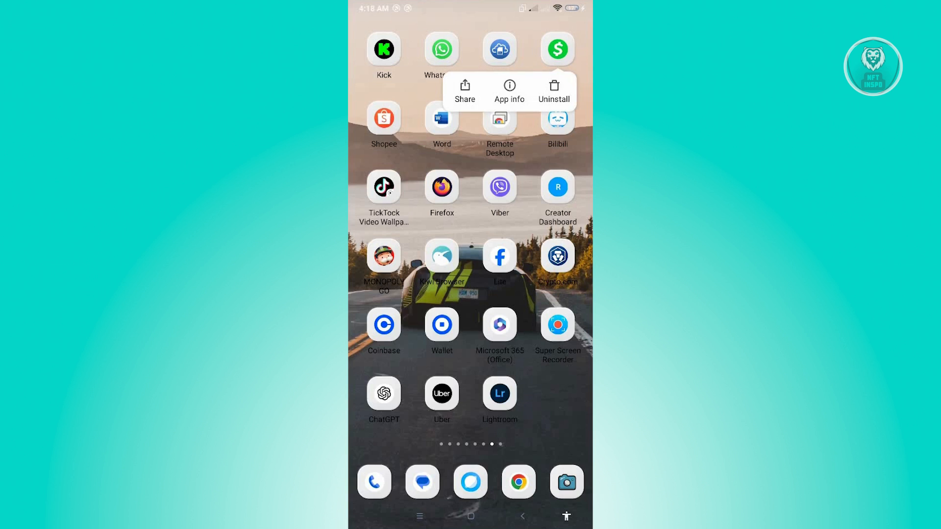
click(508, 91)
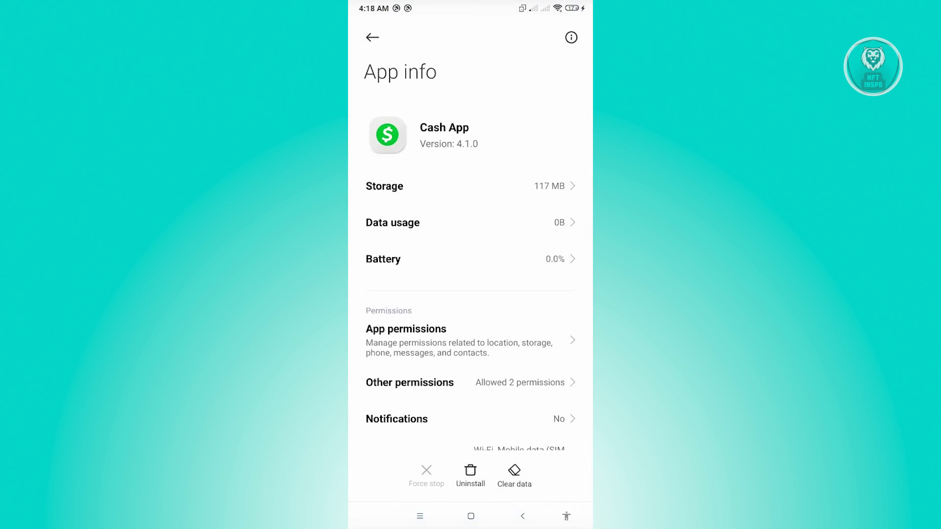
Clear only Cash App's cache, keeping its other data, and confirm with OK
click(514, 474)
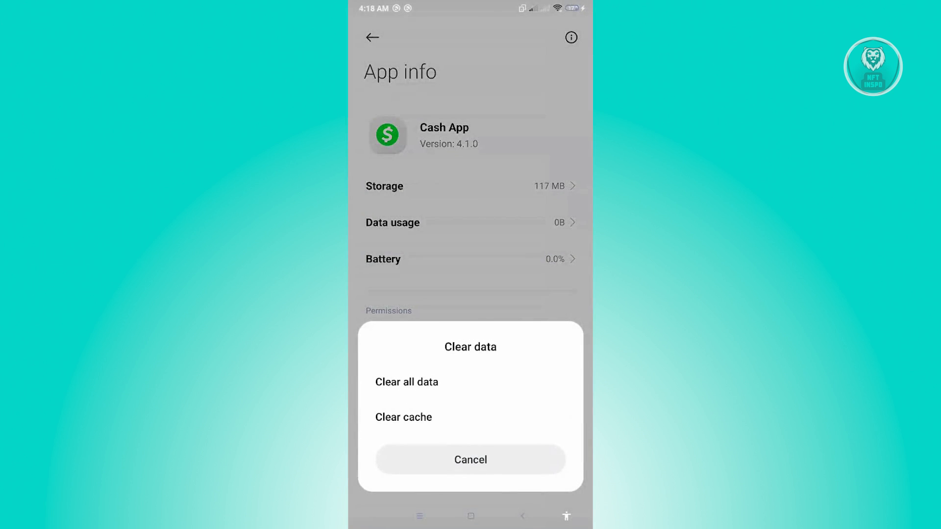
click(403, 417)
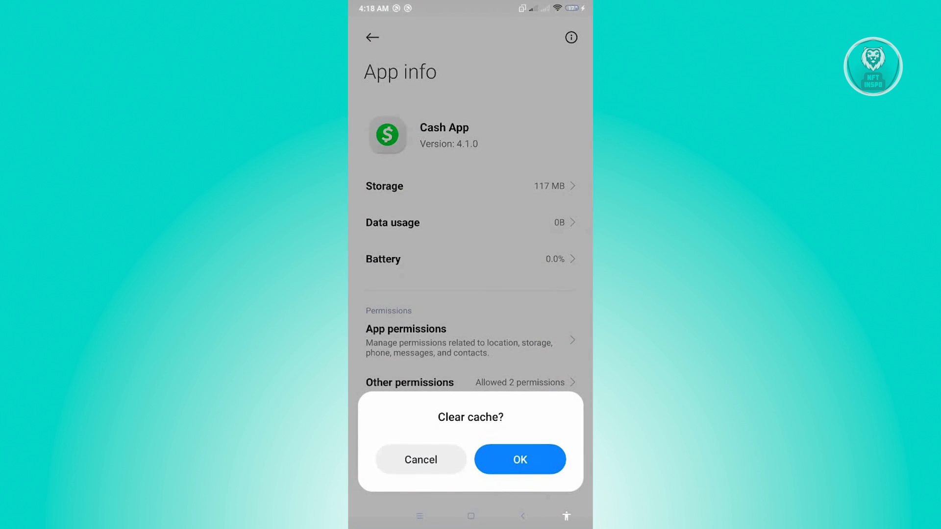
click(519, 458)
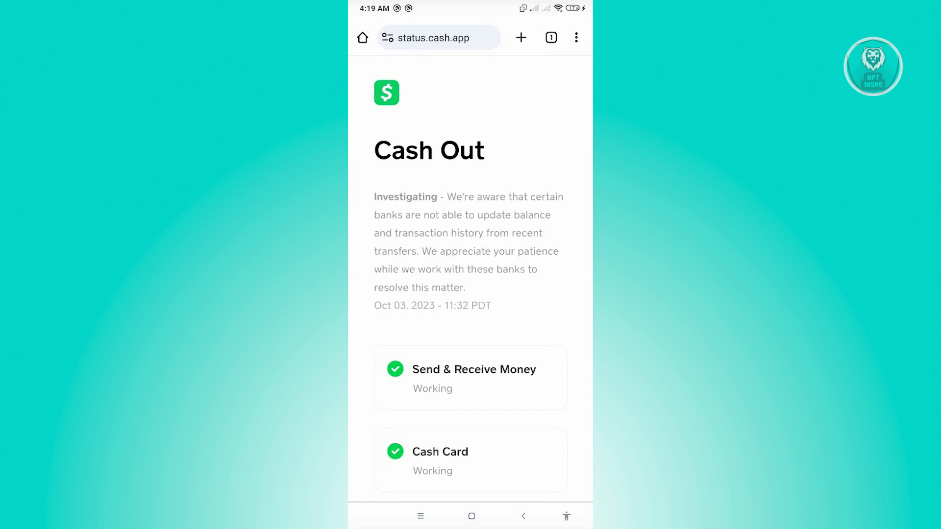
Scroll the status.cash.app page to check Send & Receive Money, Cash Card and Cash App Pay show Working
scroll(down, 3)
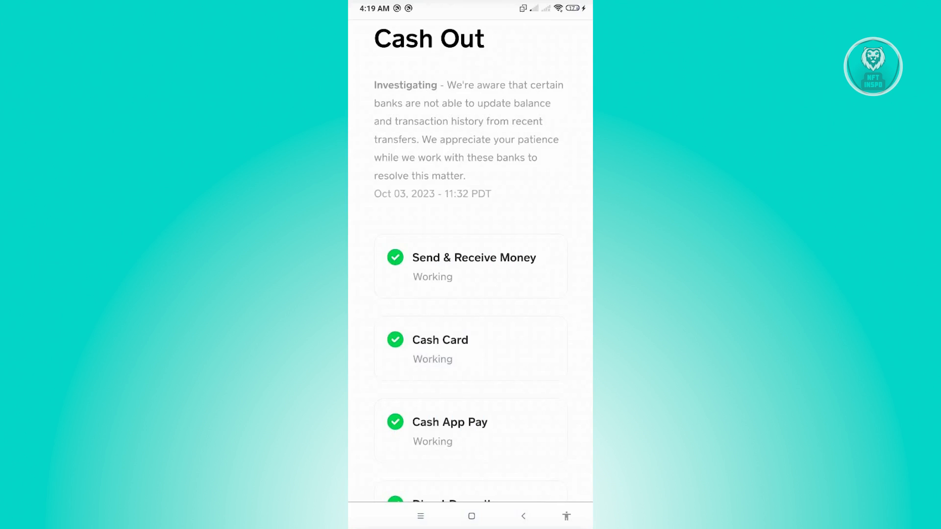